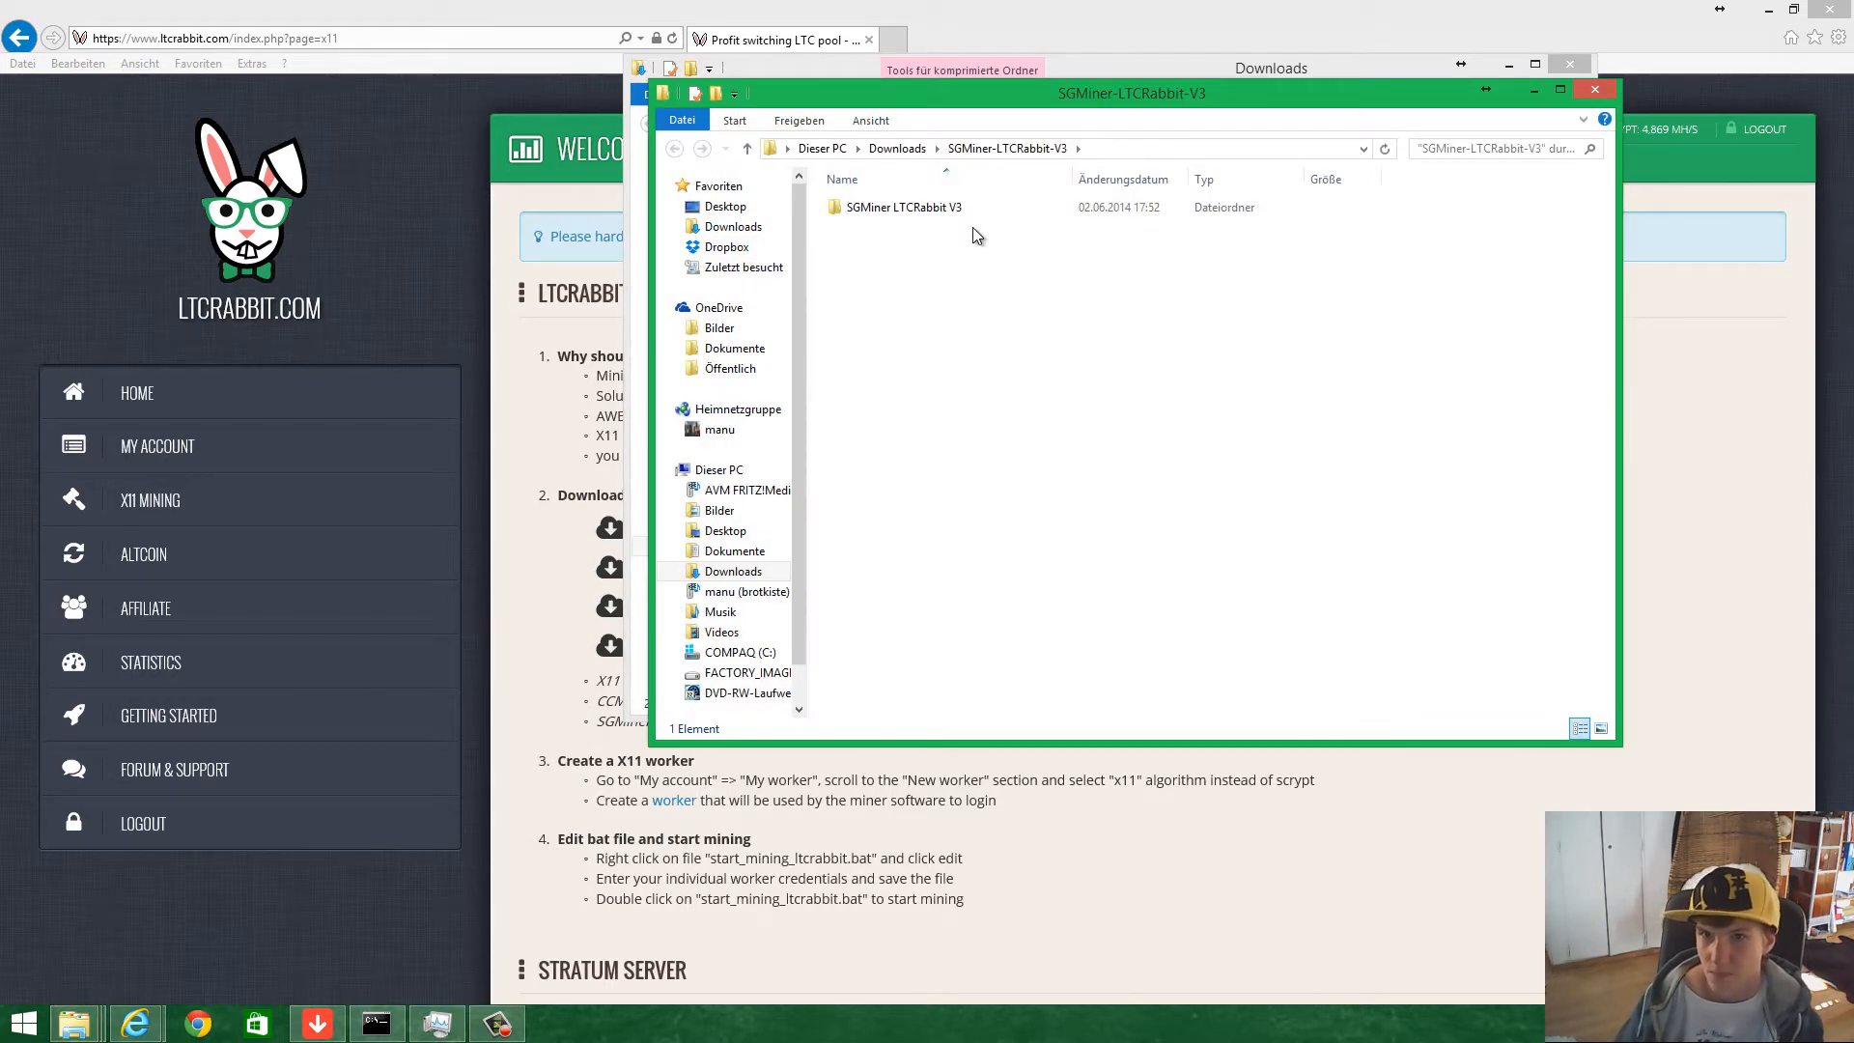
Open the SGMiner LTCRabbit V3 folder to reveal sgminer, mining_help_ltcrabbit and start_mining_ltcrabbit.
{"action": "double_click", "coordinate": [904, 207]}
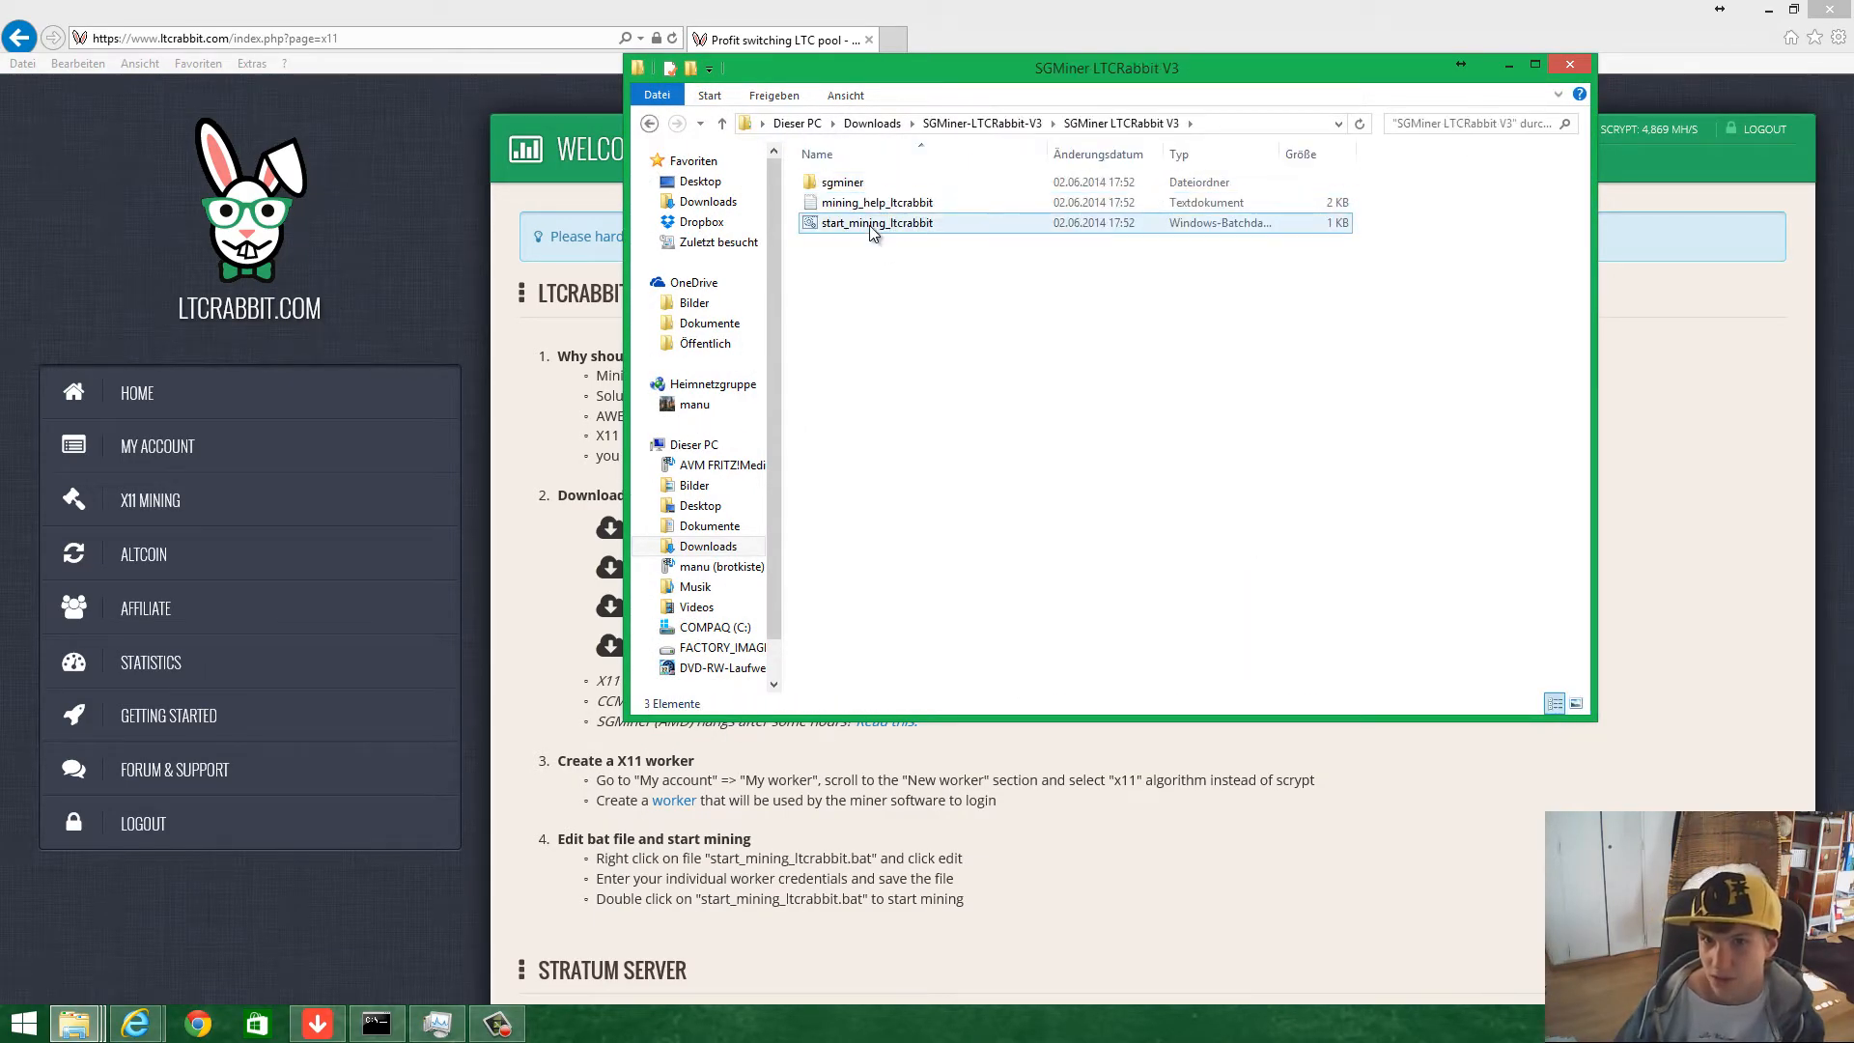